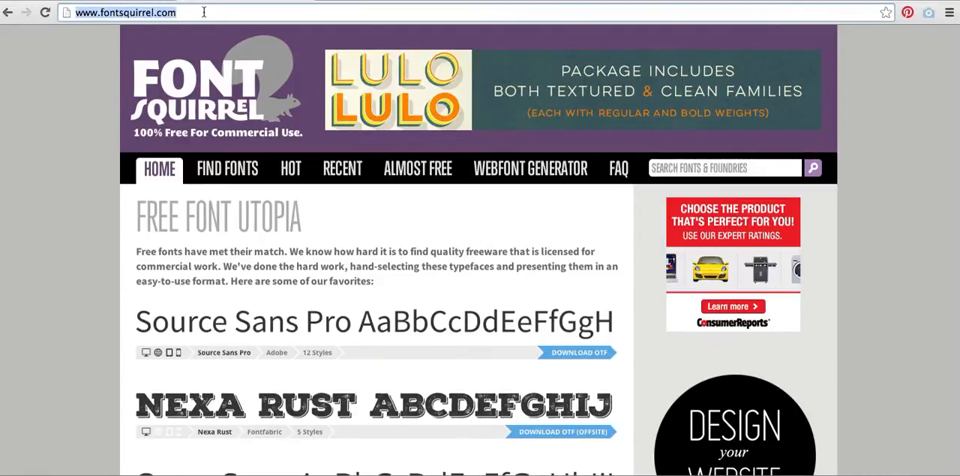
{"action": "mouse_move", "coordinate": [54, 182]}
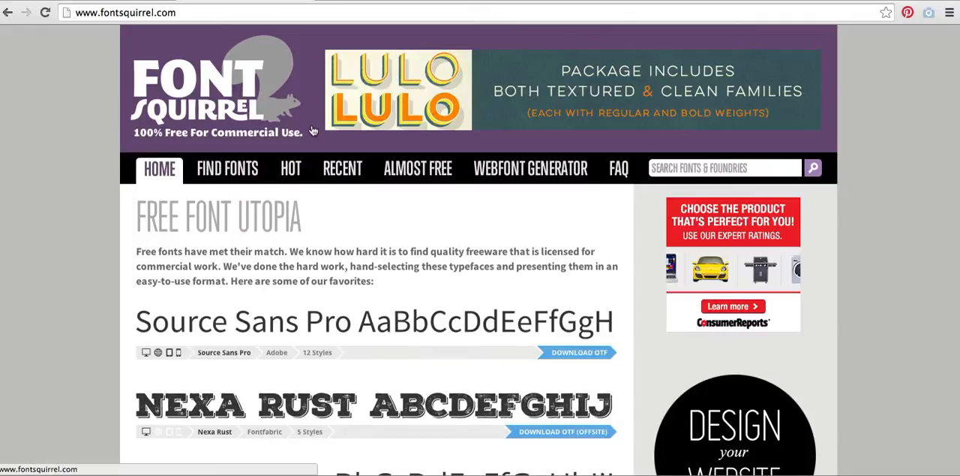
- Open the Webfont Generator page and tick the web-embedding legal agreement checkbox
{"action": "left_click", "coordinate": [530, 168]}
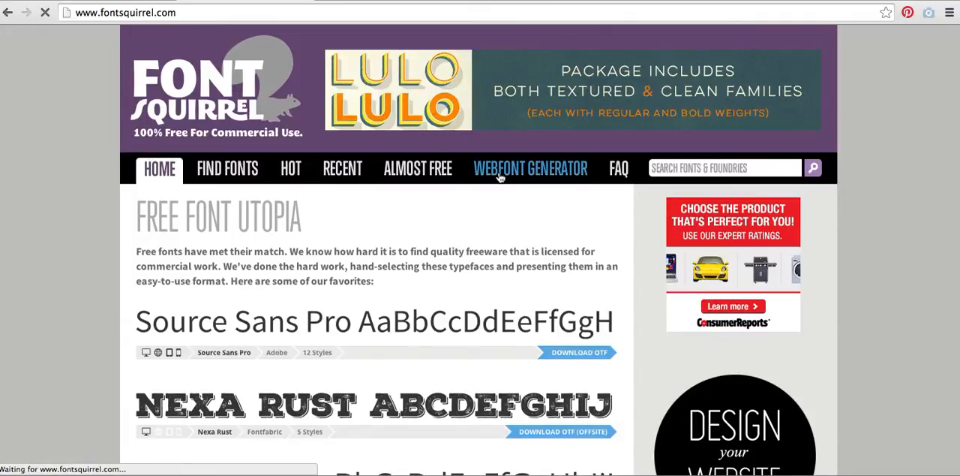
{"action": "left_click", "coordinate": [530, 167]}
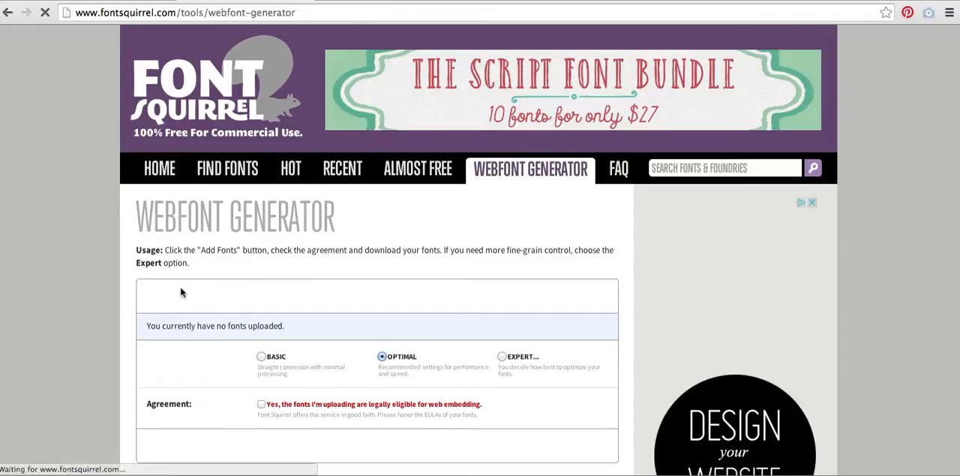
{"action": "scroll", "scroll_direction": "down", "scroll_amount": 3}
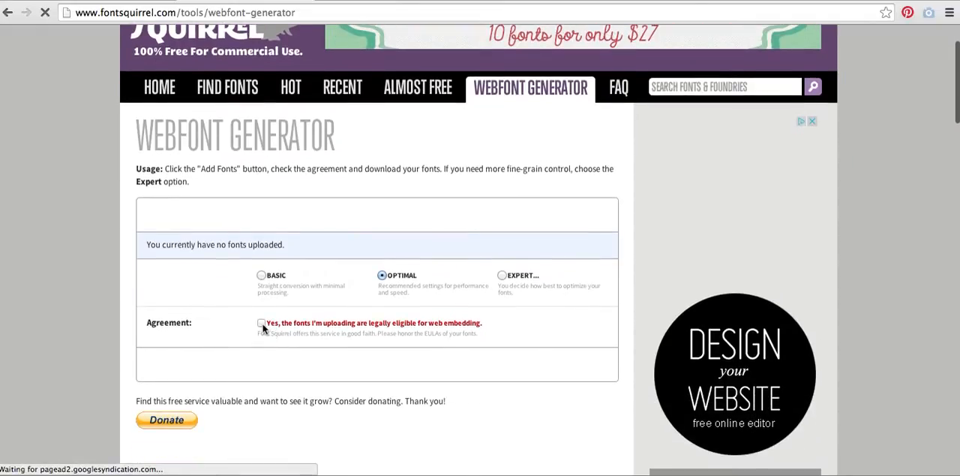
{"action": "left_click", "coordinate": [262, 323]}
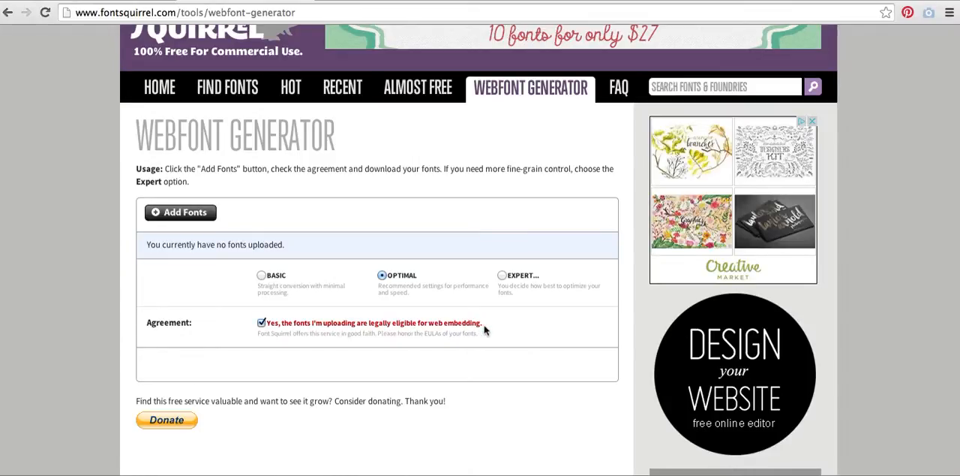
{"action": "mouse_move", "coordinate": [203, 212]}
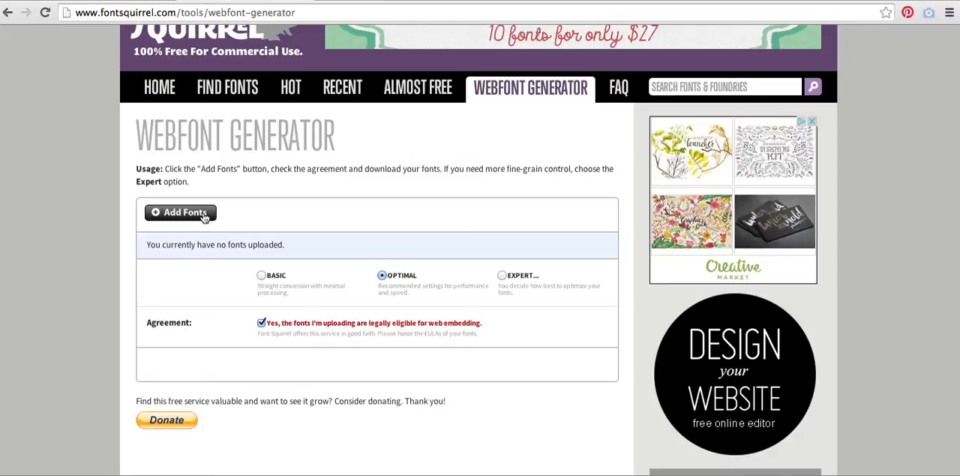
- Add CAULIFLOWER-Regular.otf from the Desktop as the font to convert
{"action": "left_click", "coordinate": [180, 212]}
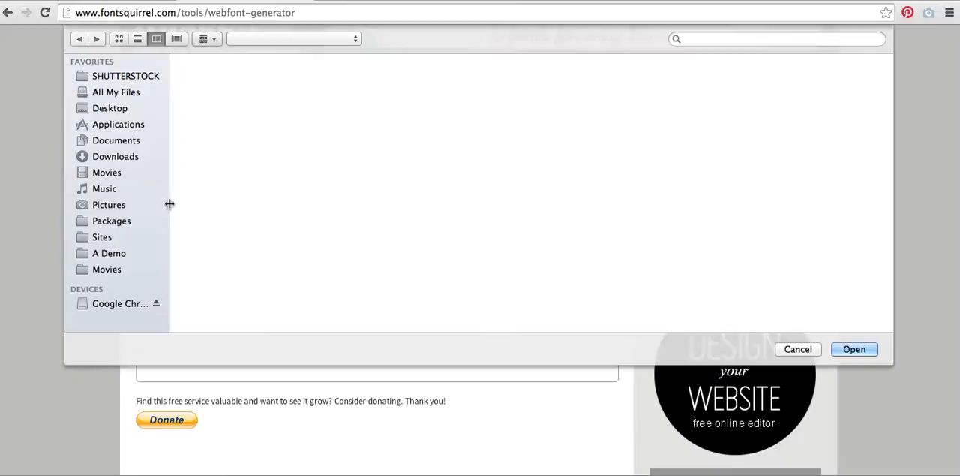
{"action": "left_click", "coordinate": [109, 107]}
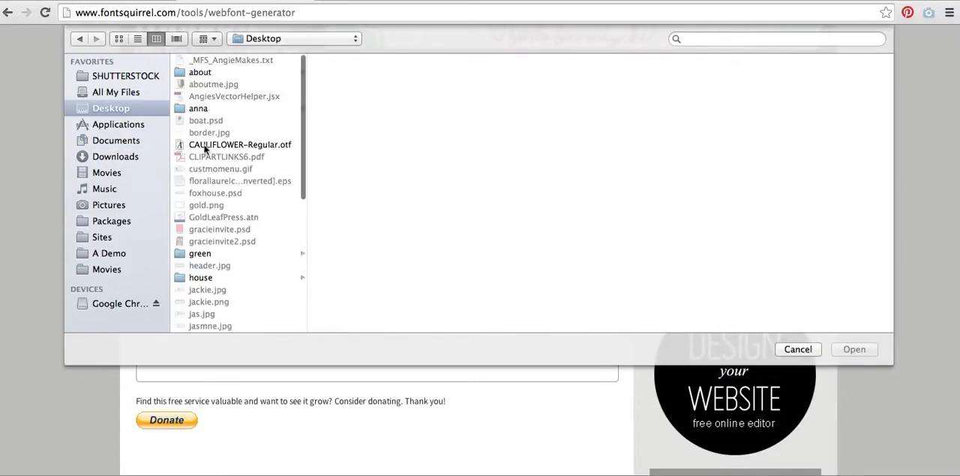
{"action": "left_click", "coordinate": [240, 144]}
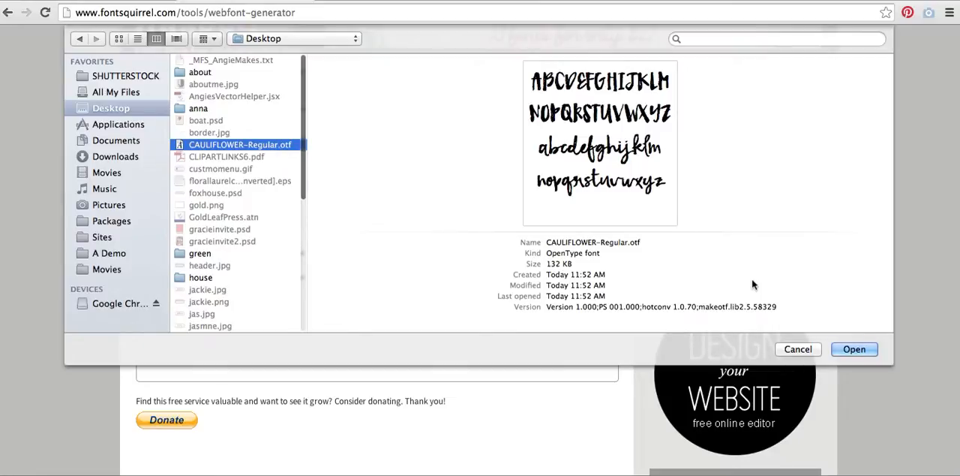
{"action": "left_click", "coordinate": [854, 349]}
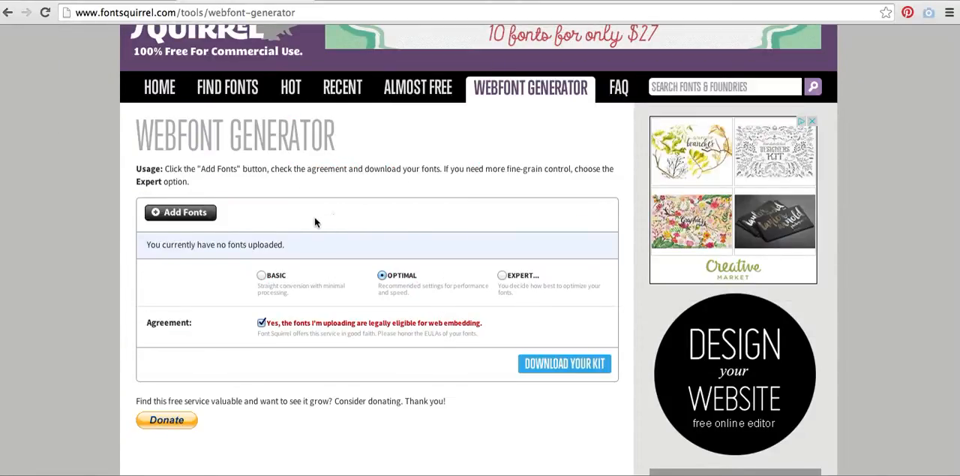
- Generate the CAULIFLOWER Regular webfont kit and download the zip
{"action": "left_click", "coordinate": [180, 213]}
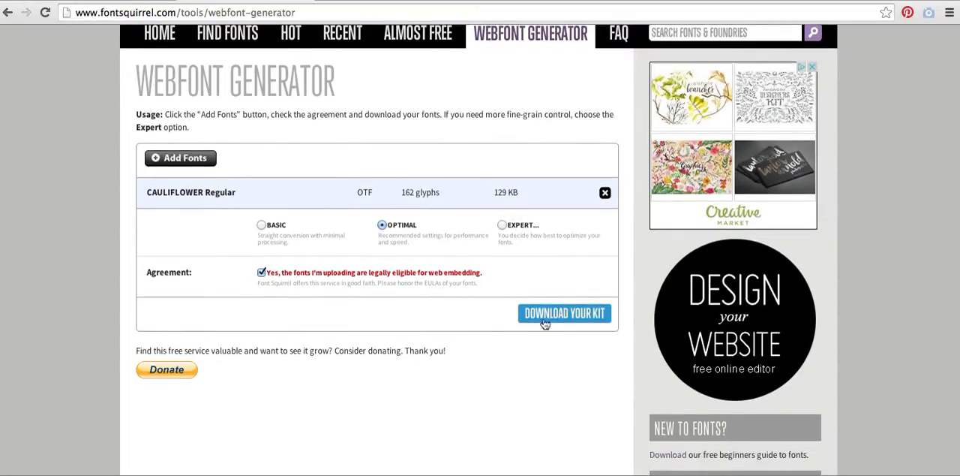
{"action": "left_click", "coordinate": [564, 312]}
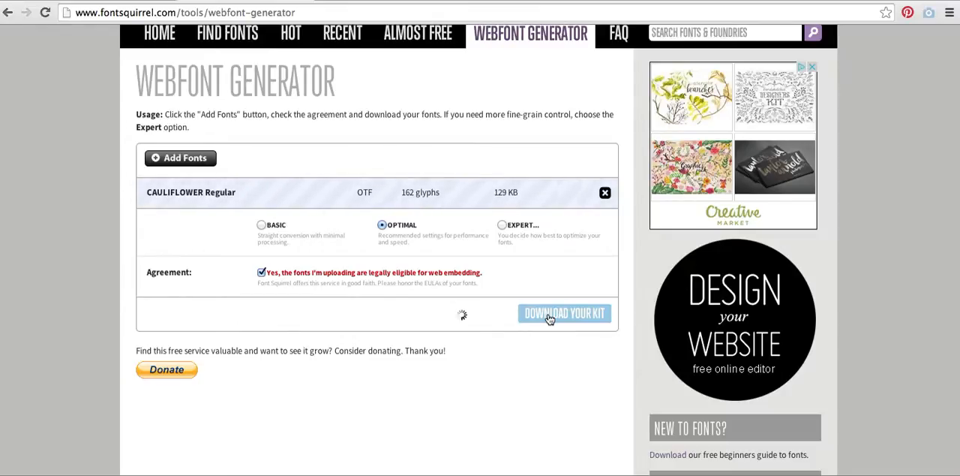
{"action": "left_click", "coordinate": [564, 313]}
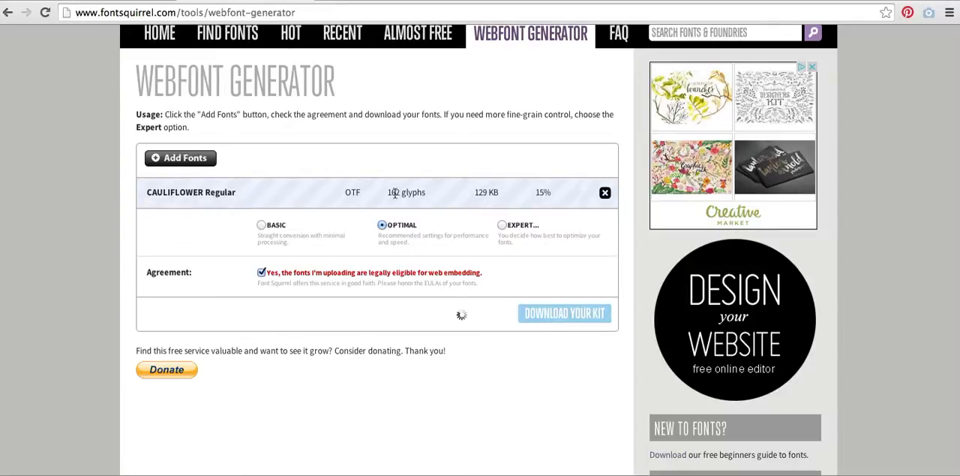
{"action": "left_click", "coordinate": [564, 313]}
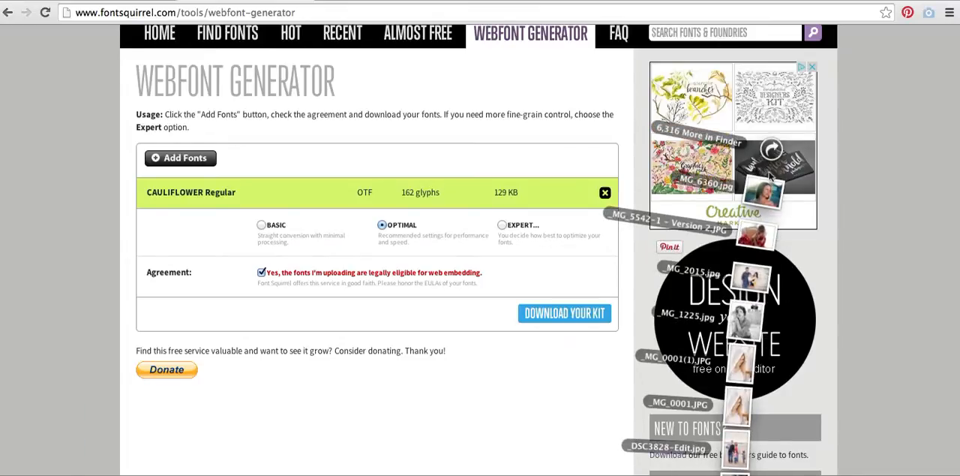
- Find webfontkit-20150120-143009.zip in the Finder Downloads folder and unzip it
{"action": "left_click", "coordinate": [180, 157]}
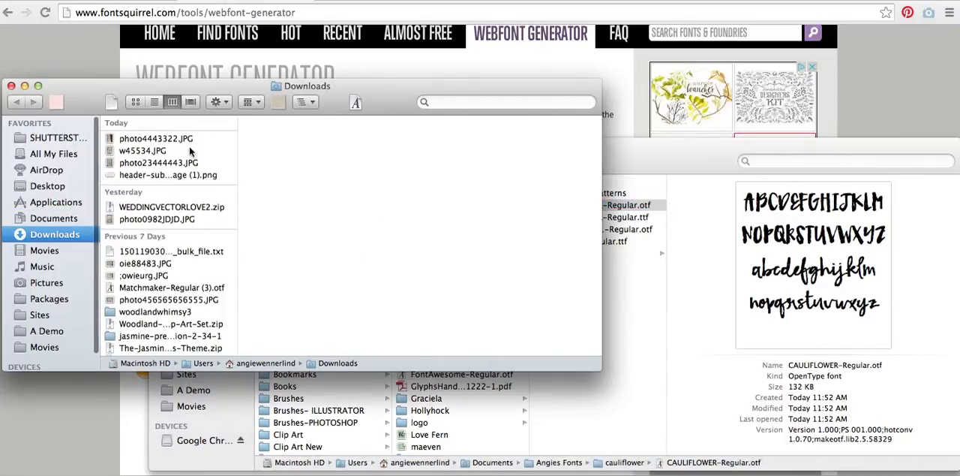
{"action": "scroll", "scroll_direction": "down", "scroll_amount": 3}
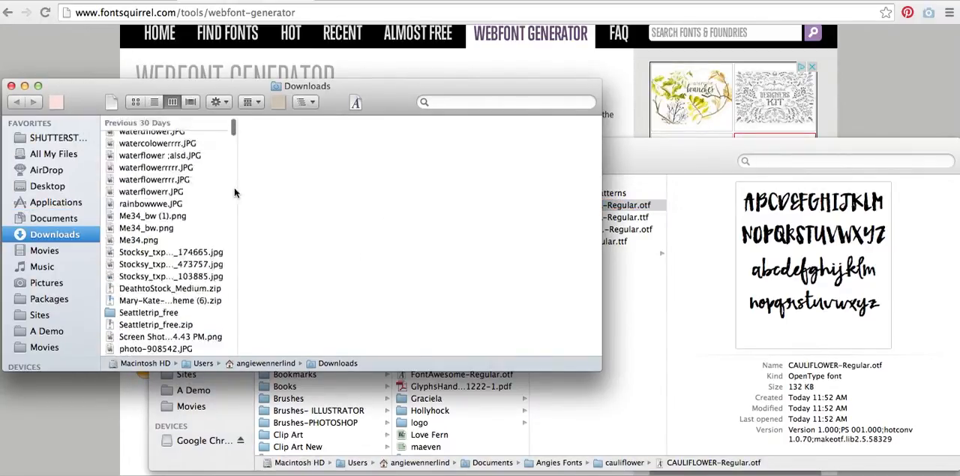
{"action": "scroll", "scroll_direction": "down", "scroll_amount": 3}
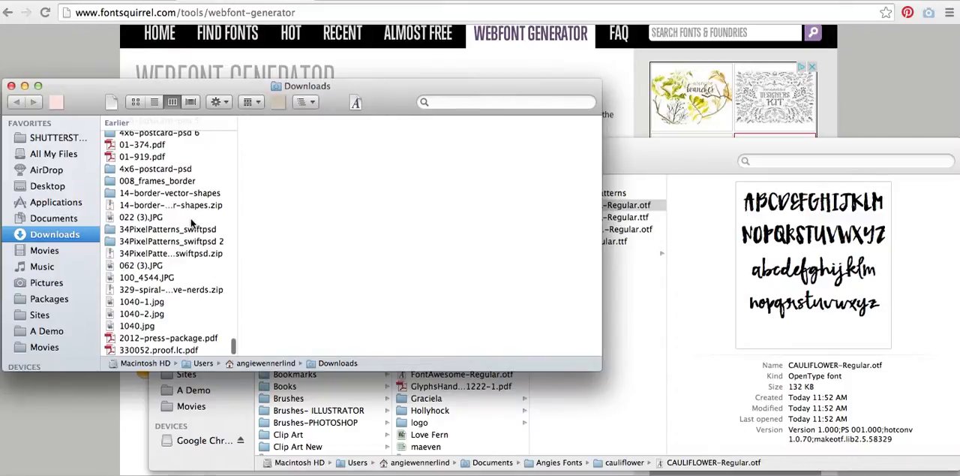
{"action": "scroll", "scroll_direction": "down", "scroll_amount": 3}
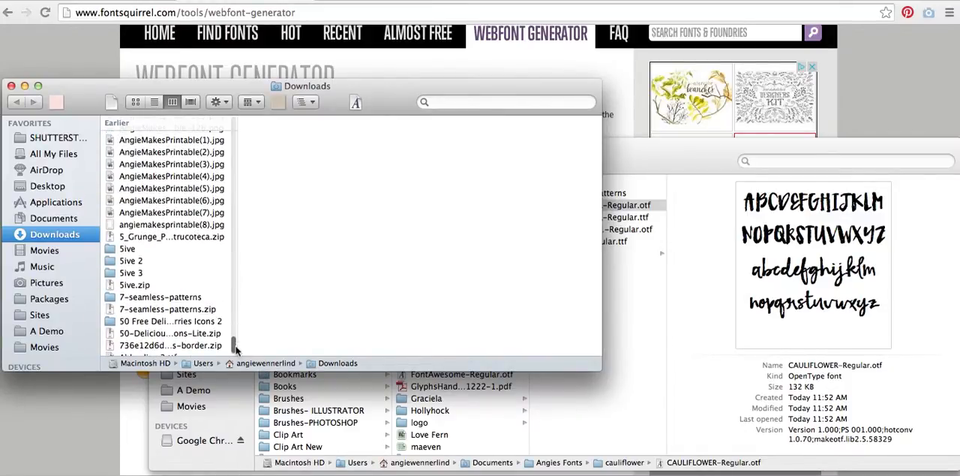
{"action": "scroll", "scroll_direction": "up", "scroll_amount": 3}
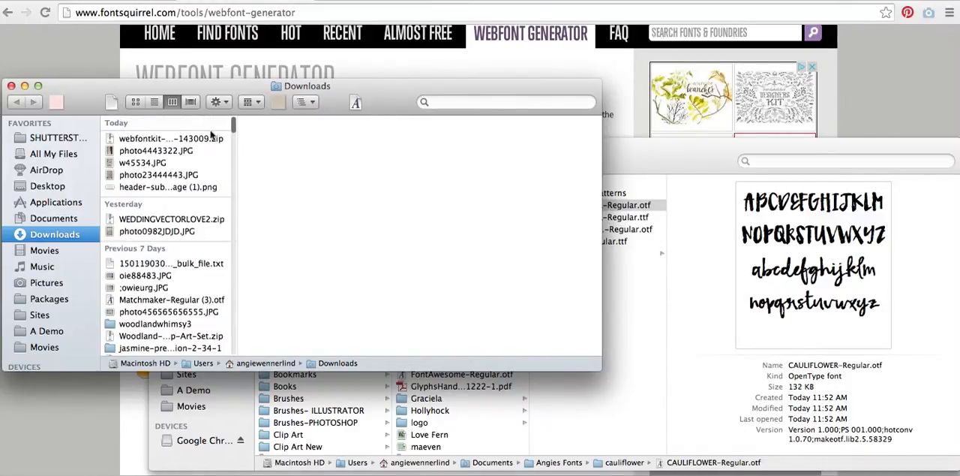
{"action": "left_click", "coordinate": [170, 138]}
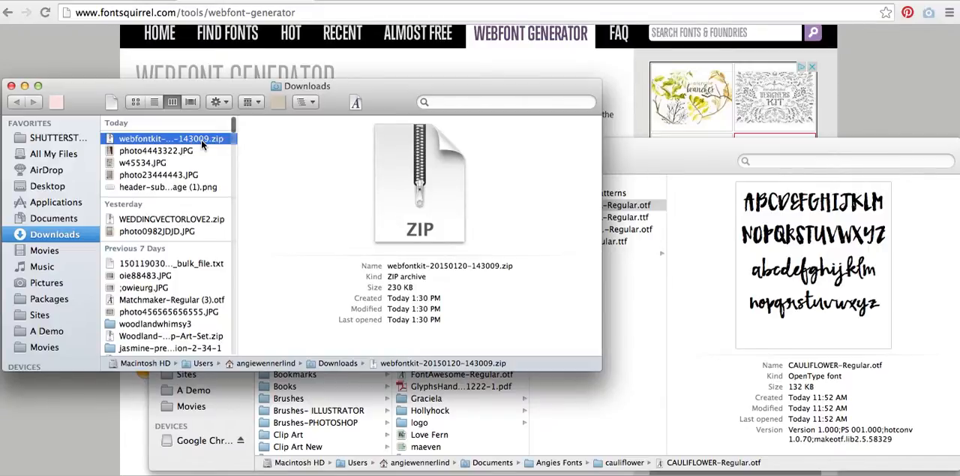
{"action": "double_click", "coordinate": [169, 138]}
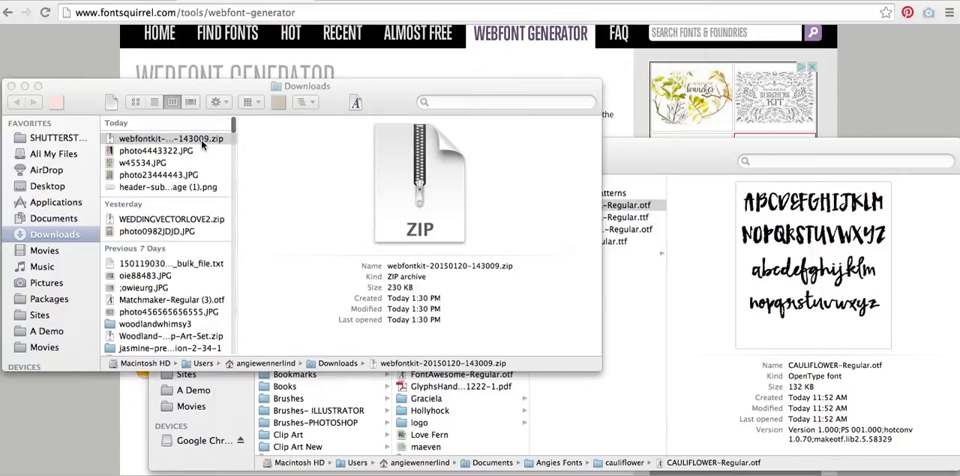
{"action": "double_click", "coordinate": [170, 138]}
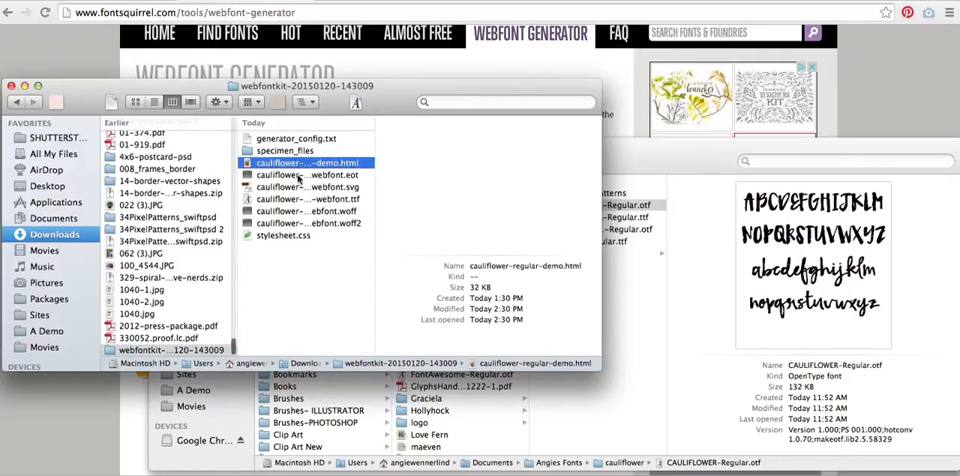
{"action": "mouse_move", "coordinate": [308, 200]}
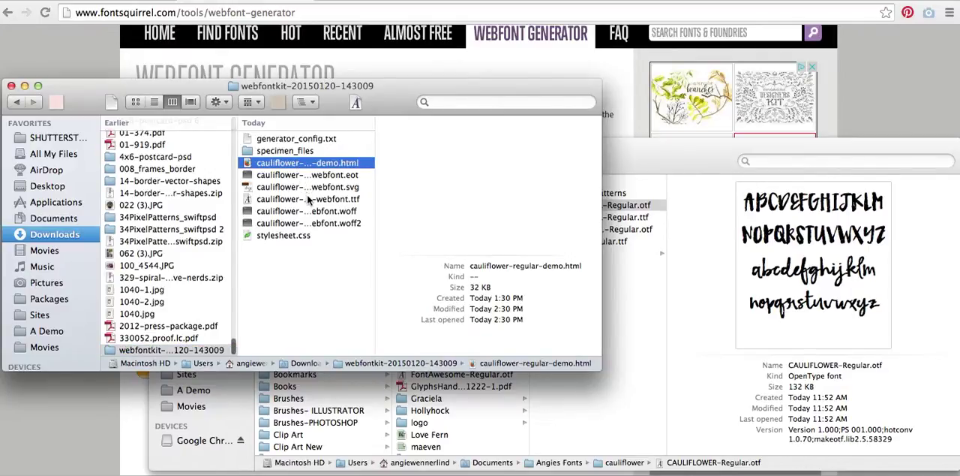
{"action": "left_click", "coordinate": [306, 187]}
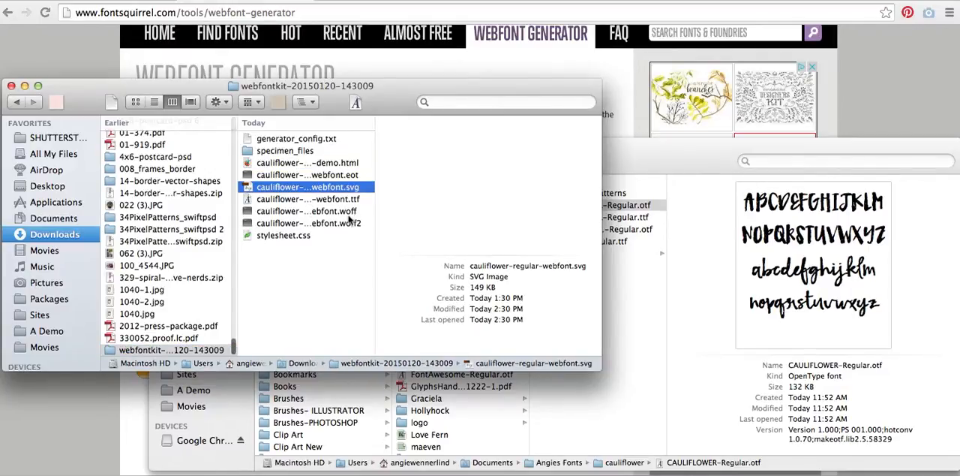
{"action": "left_click", "coordinate": [305, 211]}
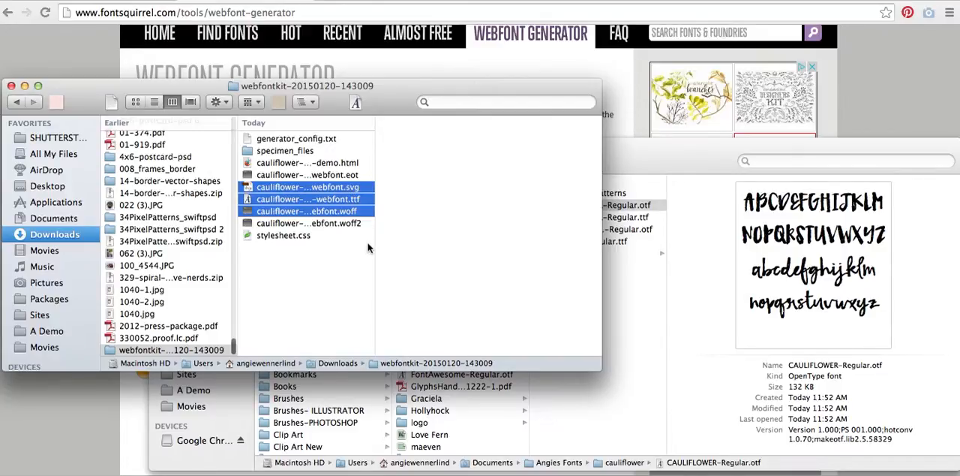
{"action": "left_click", "coordinate": [308, 187]}
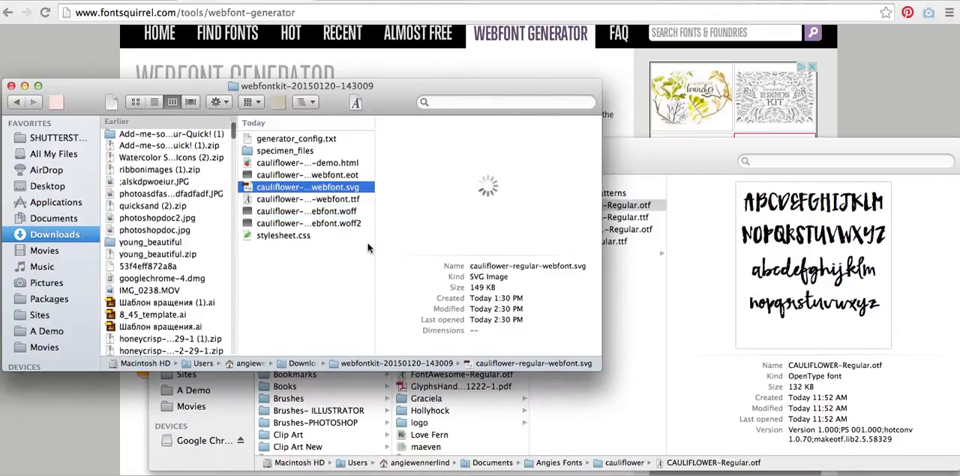